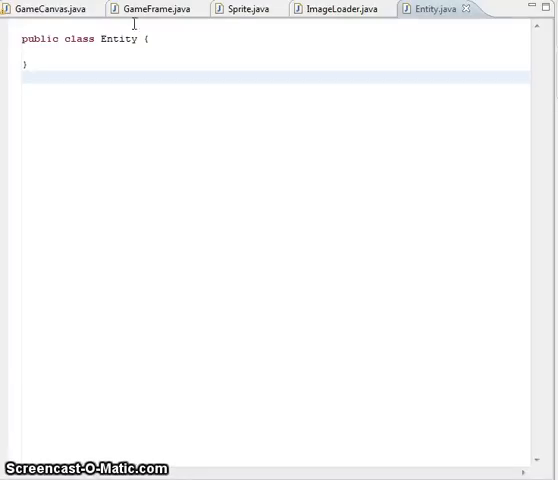
Review the GameFrame and GameCanvas code, then declare the Entity class abstract
double_click(118, 38)
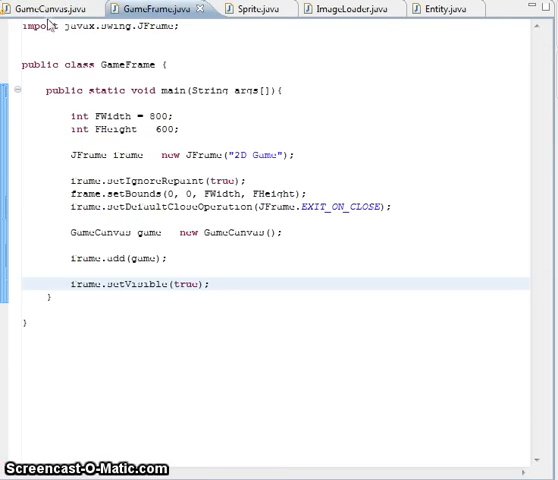
left_click(45, 8)
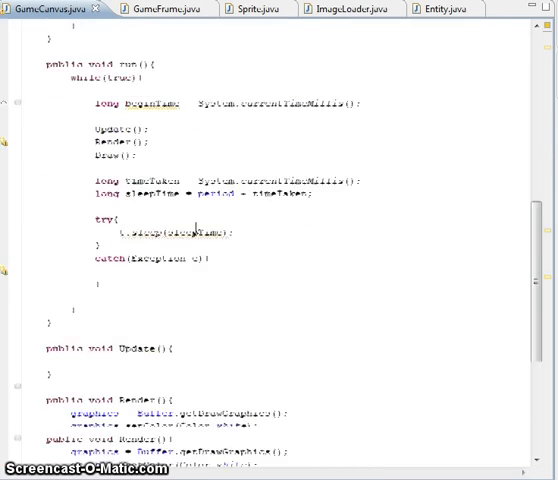
scroll("up", 3)
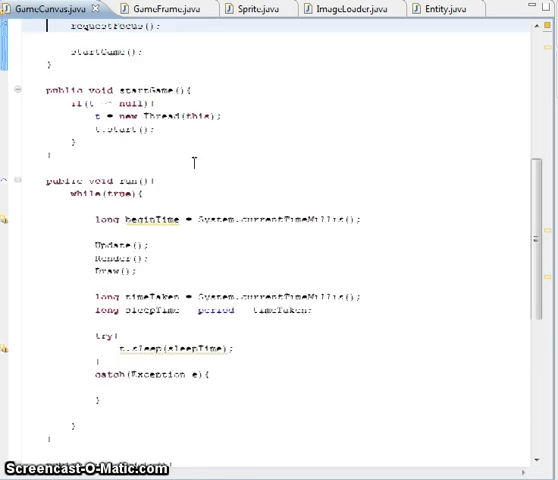
left_click(432, 9)
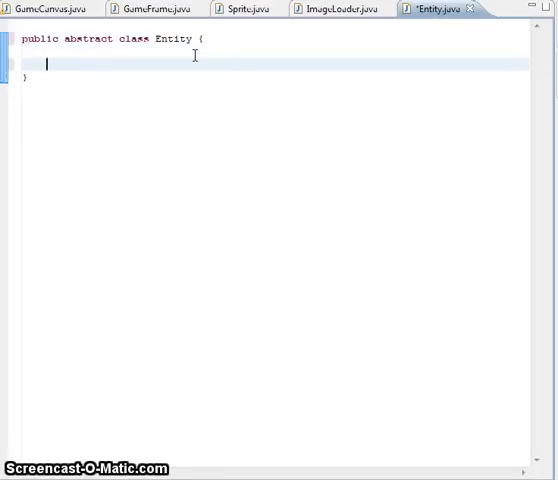
Declare protected double fields x and y and a protected Sprite sprite field
type("protected double")
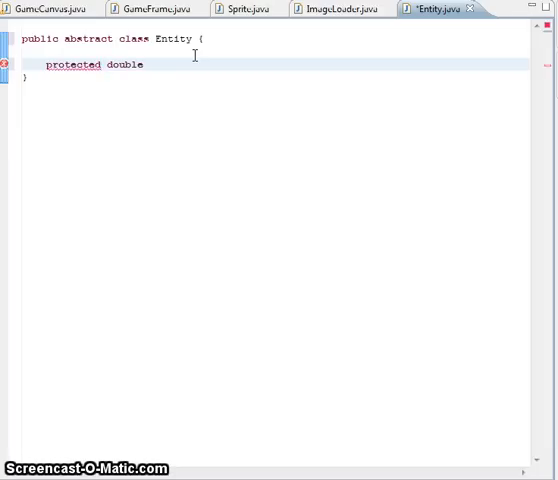
type("x;")
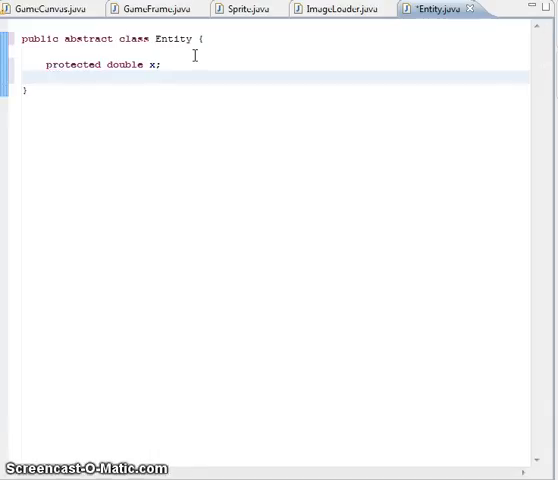
type("protected")
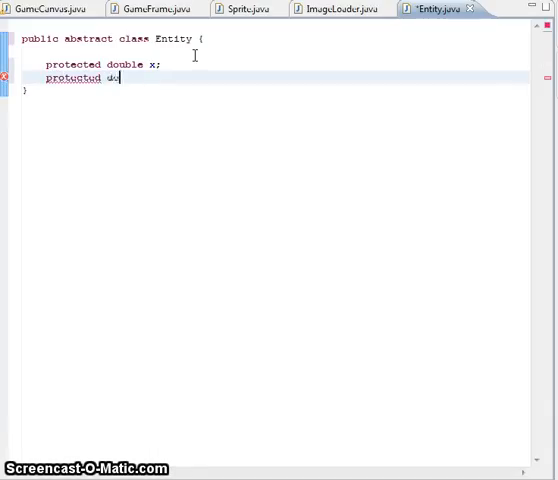
type("double y;")
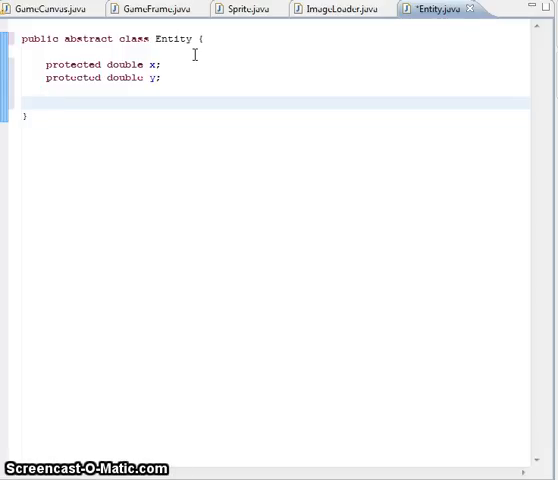
type("p")
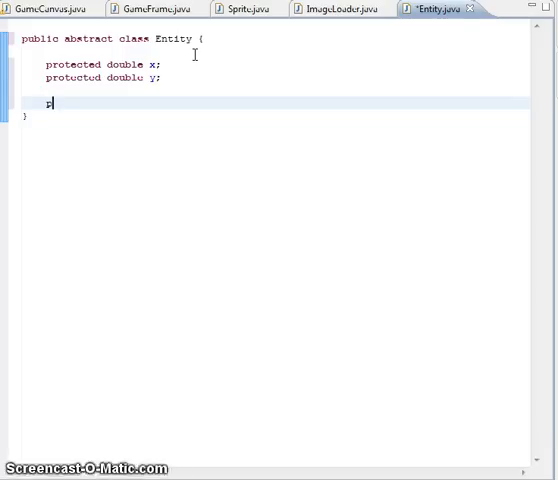
type("rotected")
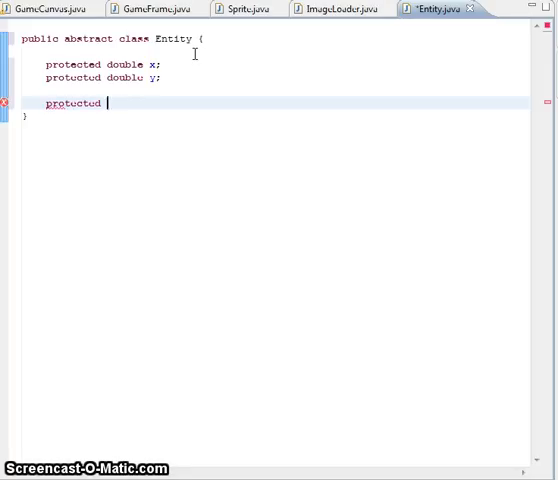
type("Sprite s")
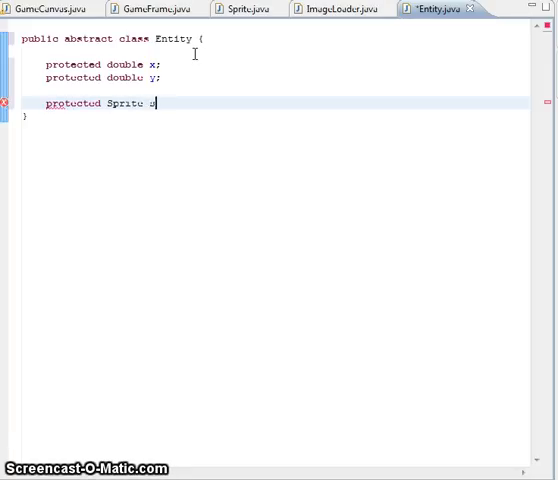
type("prite;")
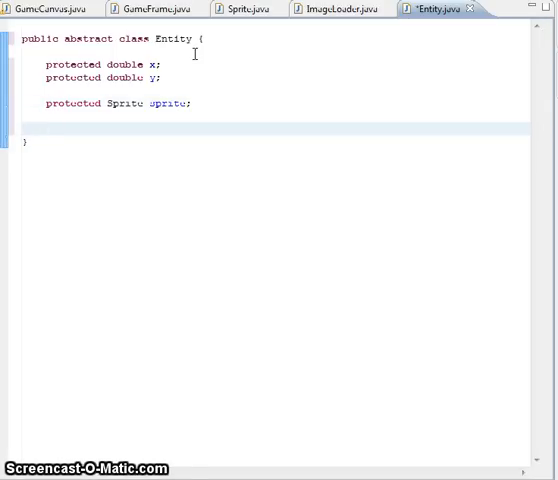
Add protected double fields Dy and Dx
type("pro")
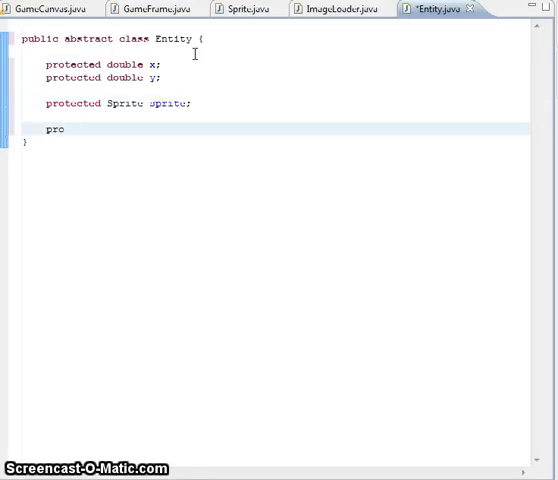
type("tected")
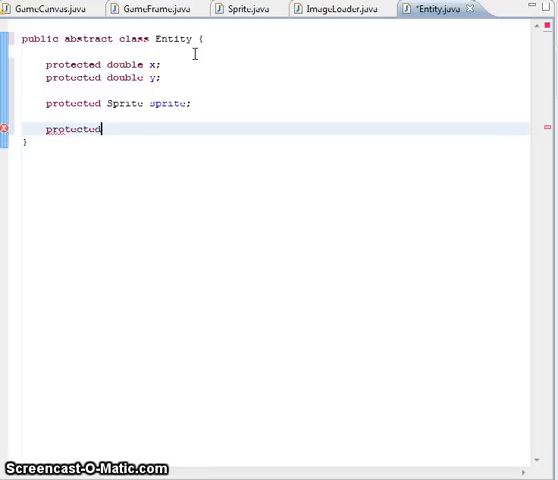
type("double")
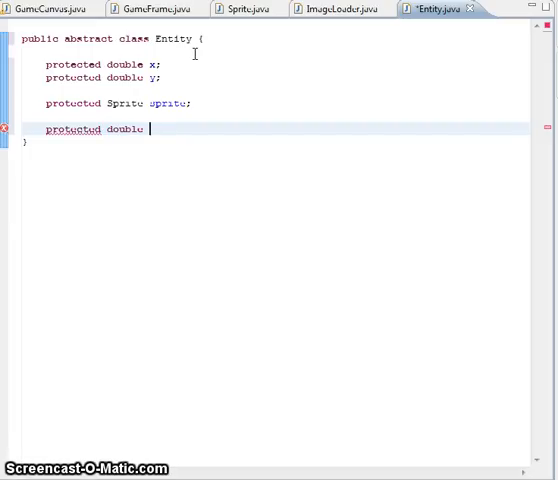
type("w")
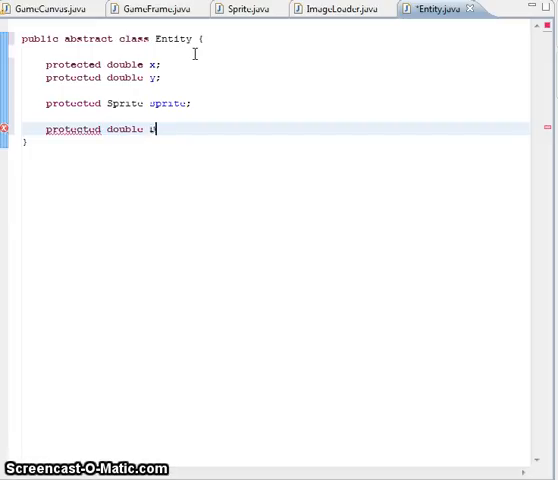
type("Dy;")
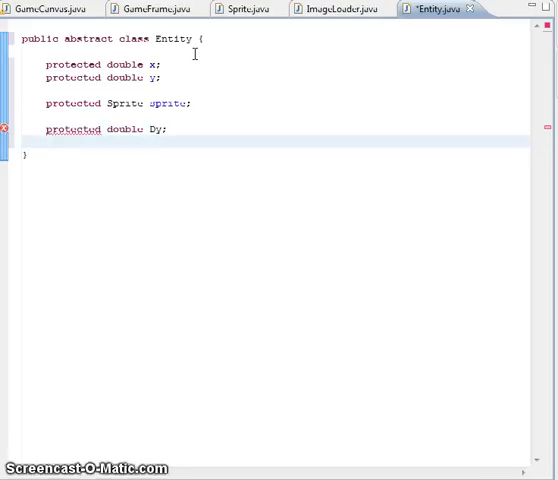
type("pro")
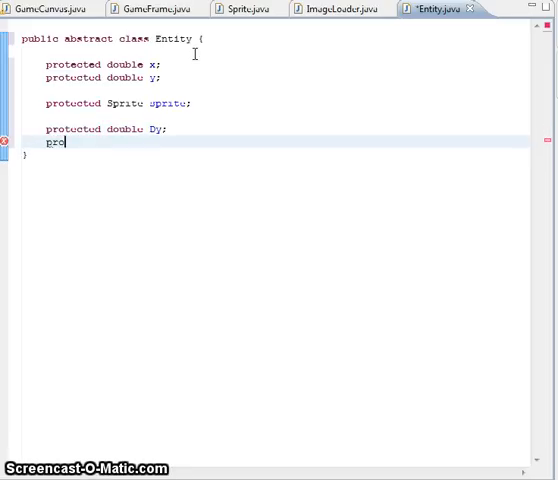
type("tected n")
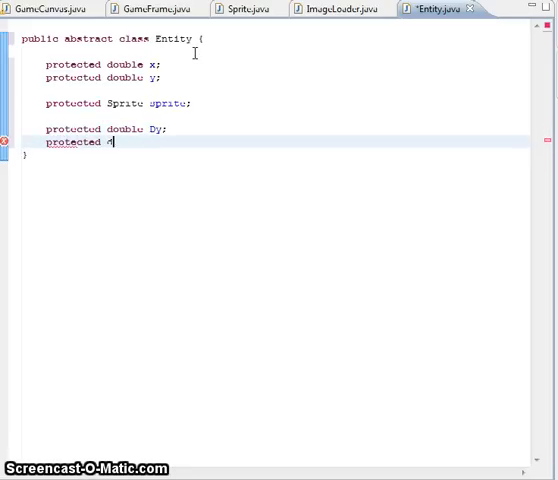
type("ouble DX;")
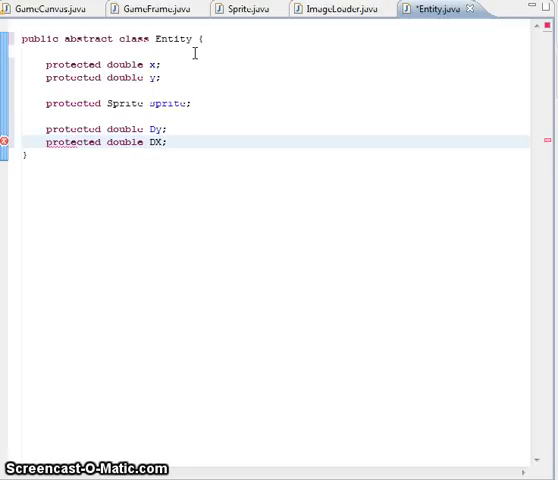
type("x")
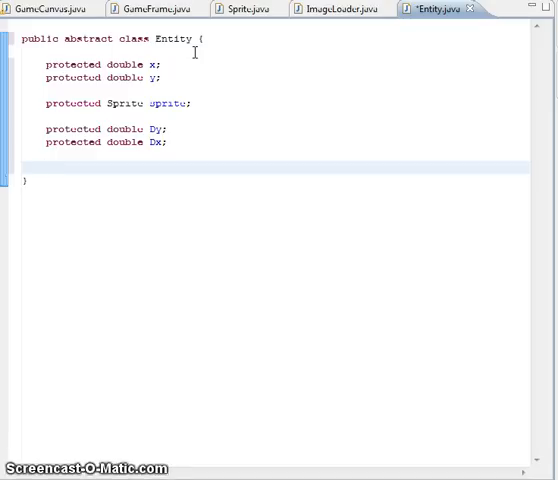
Add 'private Rectangle him = new Rectangle();' below me and import java.awt.Rectangle
left_click(45, 167)
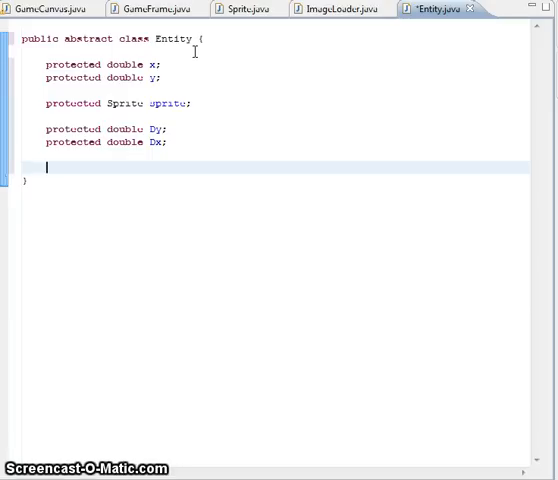
type("pri")
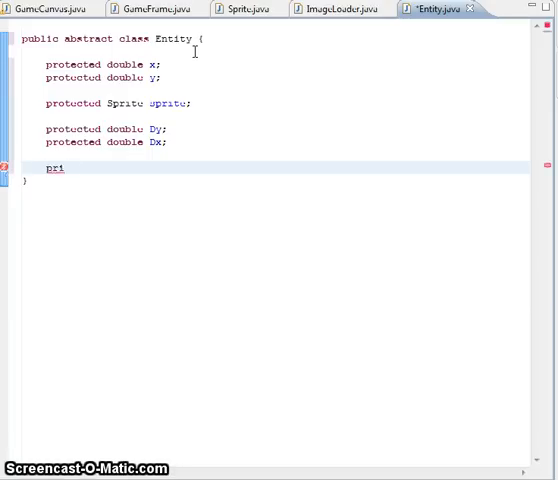
type("vate Rectangle me = new R")
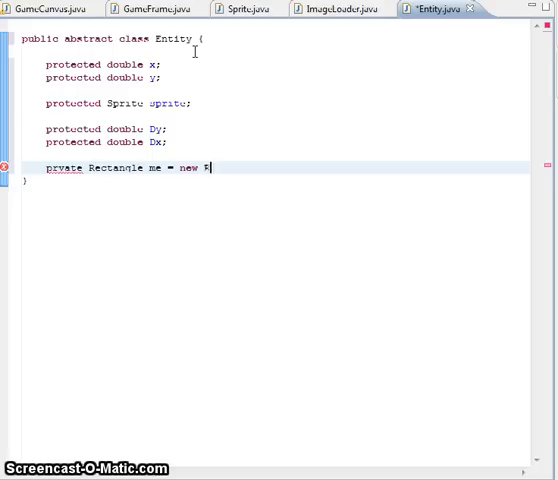
type("ectangle()")
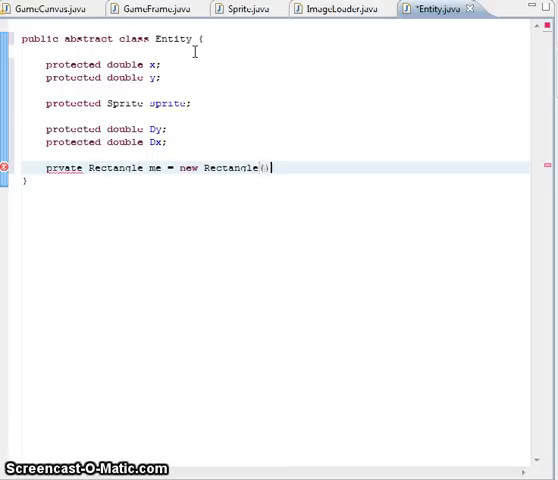
type("private")
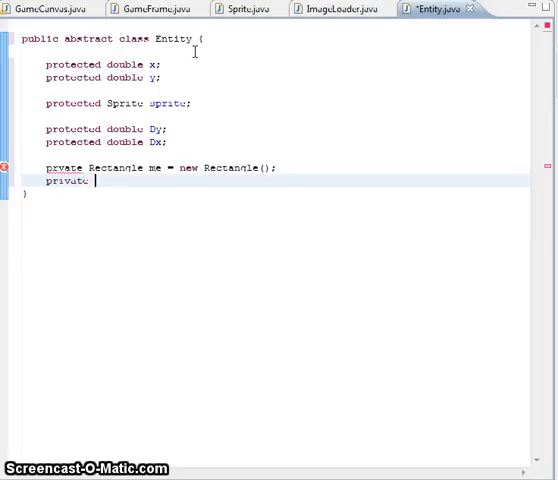
type("Rectangle")
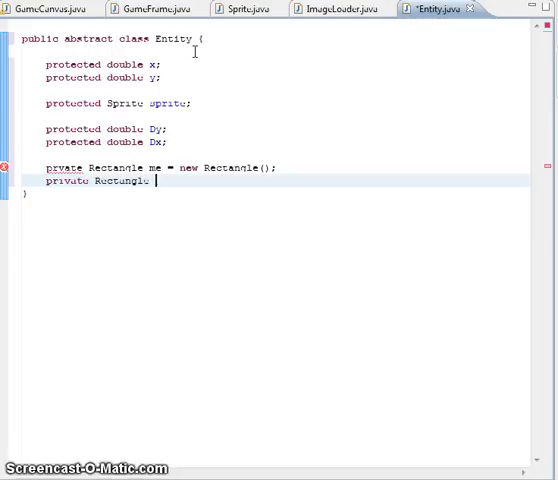
type("him")
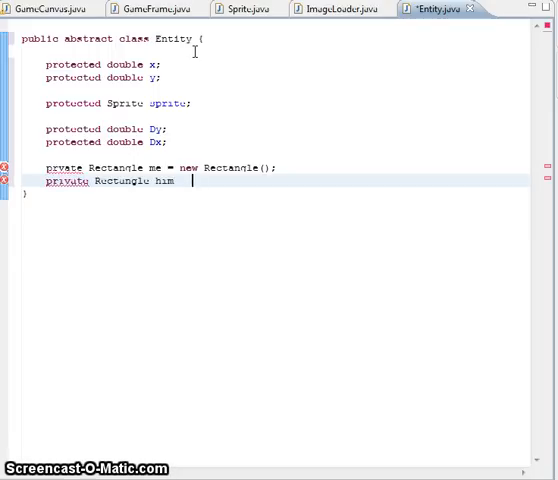
type("new REctangle")
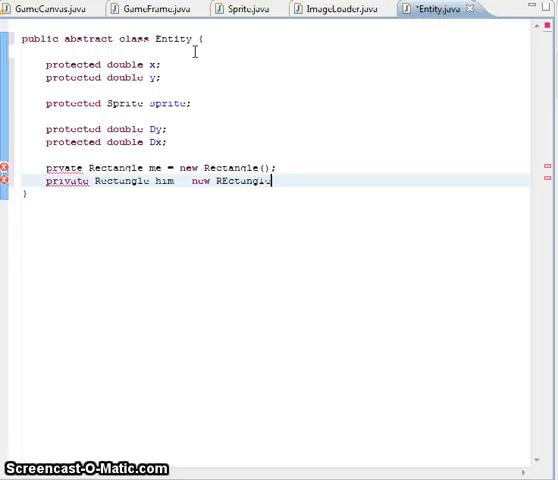
type("();")
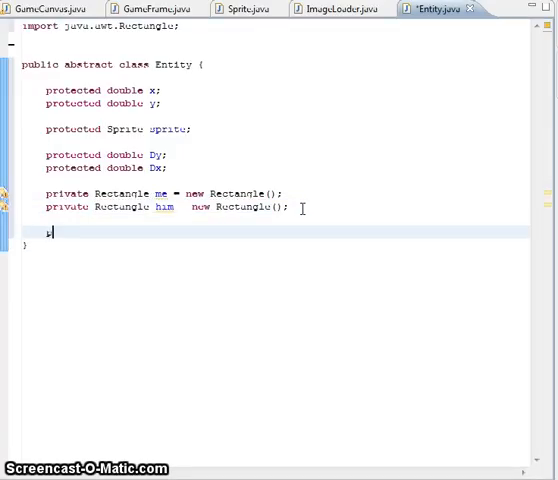
Declare the constructor public Entity(String ref, int x, int y)
type("public En")
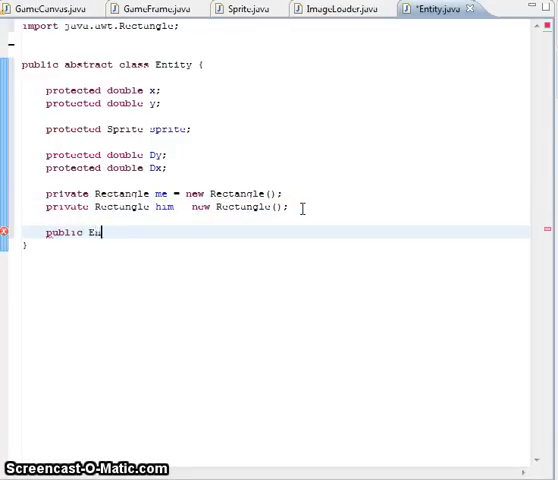
type("tity()")
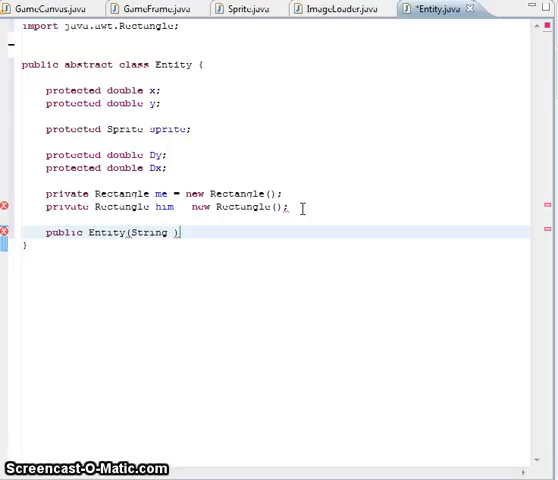
type("rei,int a")
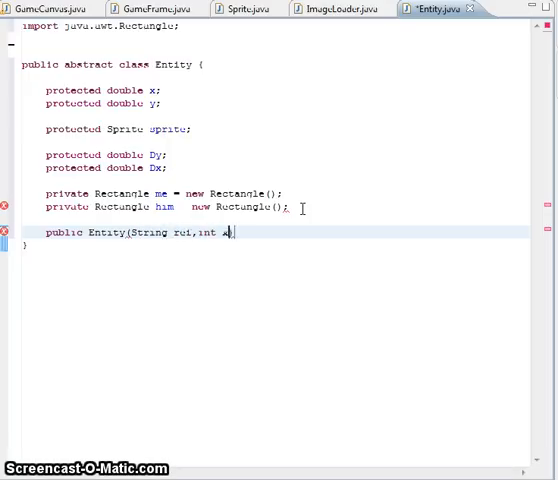
type(", int y){")
type("th")
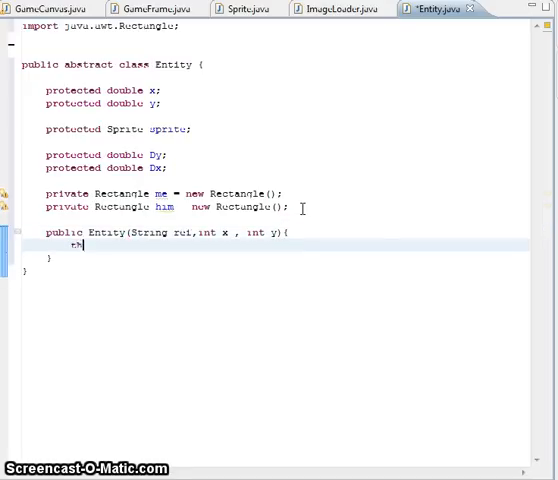
Load the sprite with ImageLoader.get().getSprite(ref) inside the constructor
type("is")
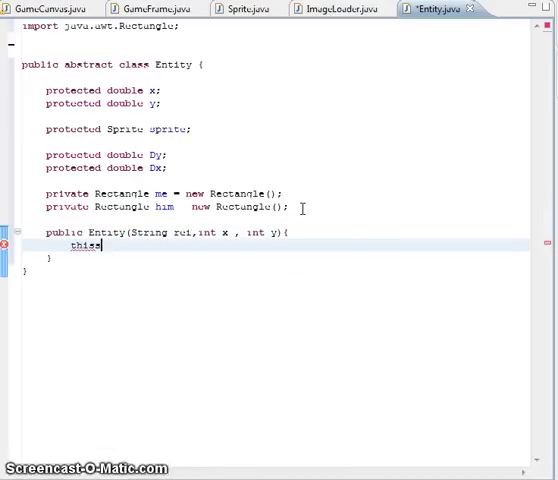
type("sprite")
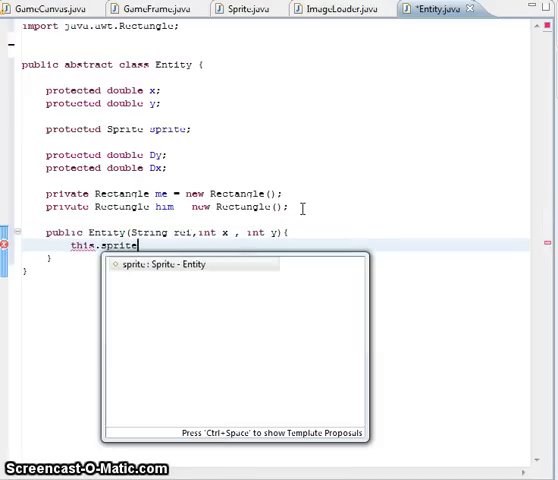
type("=")
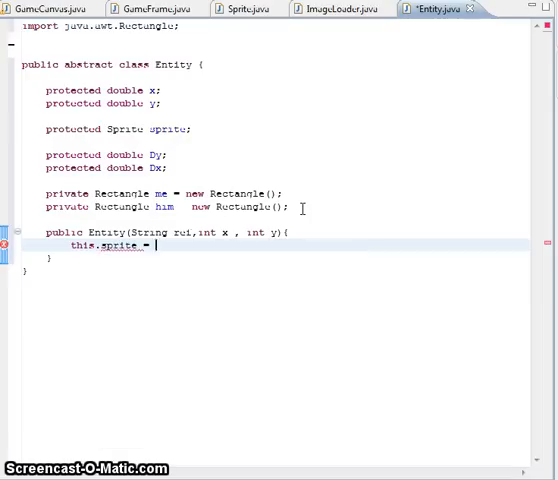
type("I")
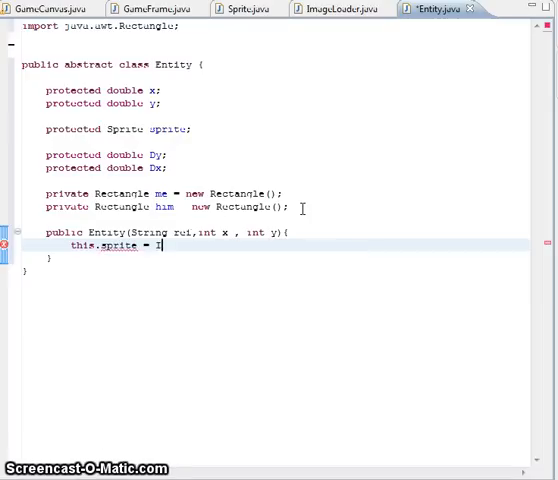
type("ImageLoader.get().getSprite(")
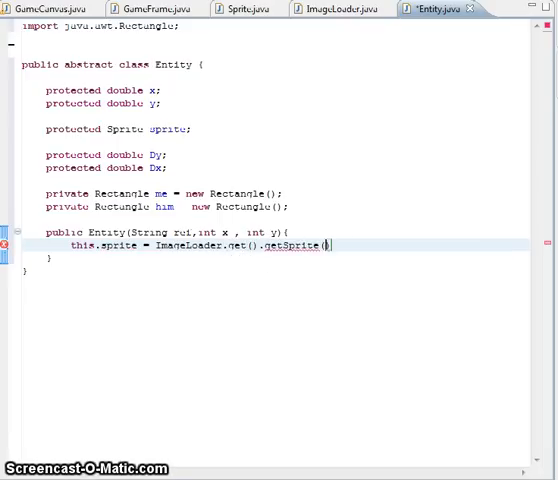
type("ref")
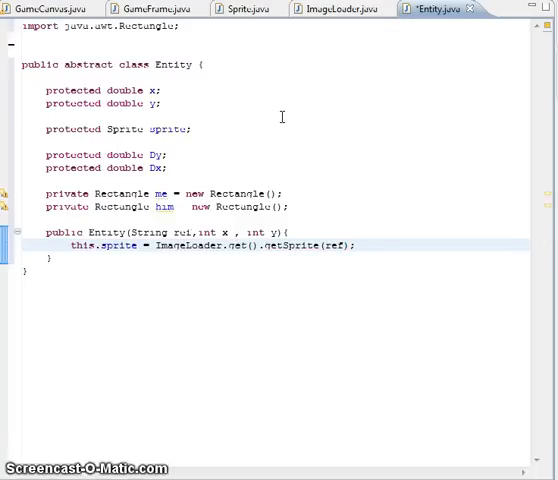
type("this.x = x;")
type("this.y = y;")
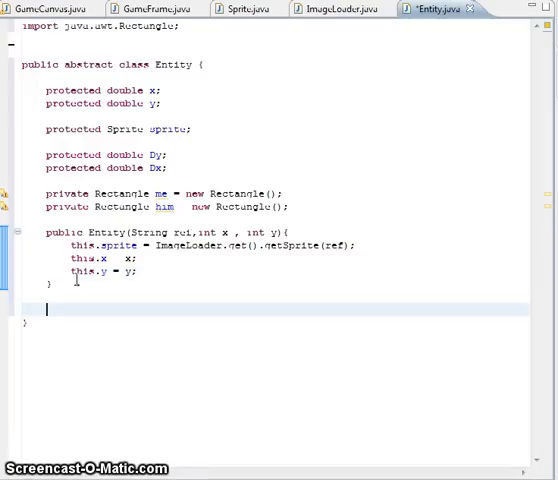
Write move(long delta) adding (delta * Dx)/1000 to x and (delta * Dy)/1000 to y
type("public void")
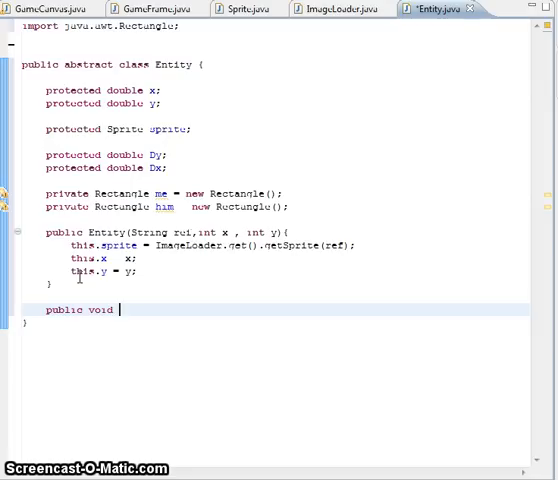
type("move()")
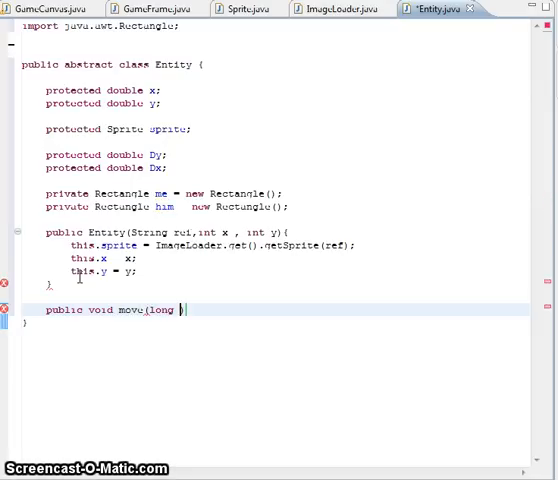
type("delta){")
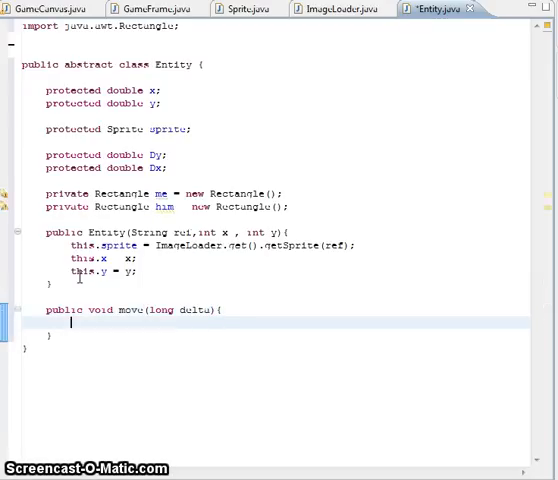
type("x")
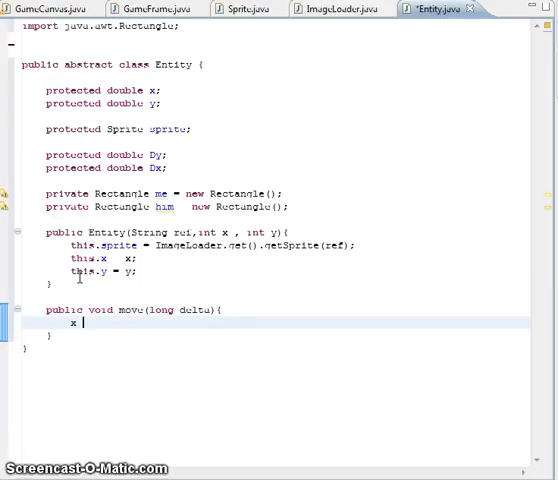
type("+=")
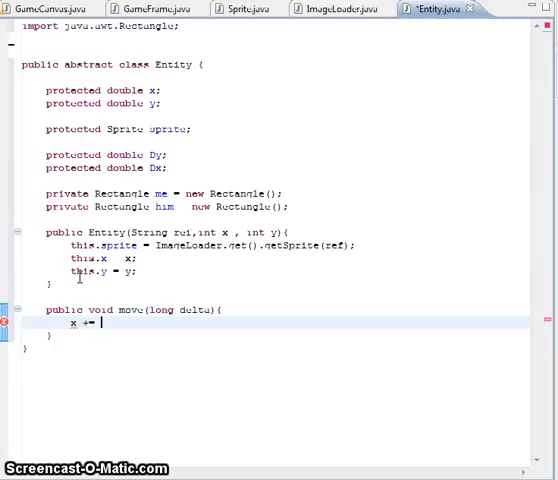
type("(del}")
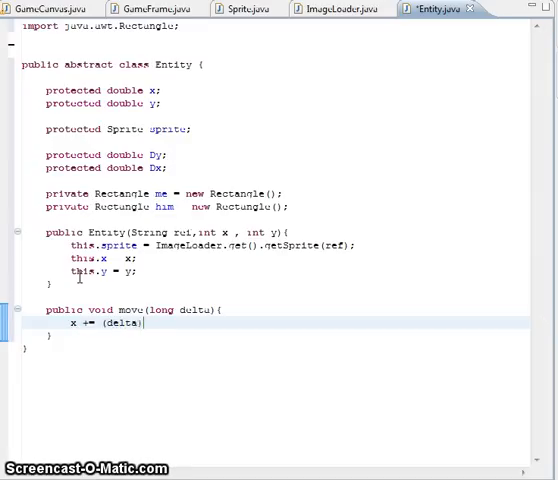
type("* D")
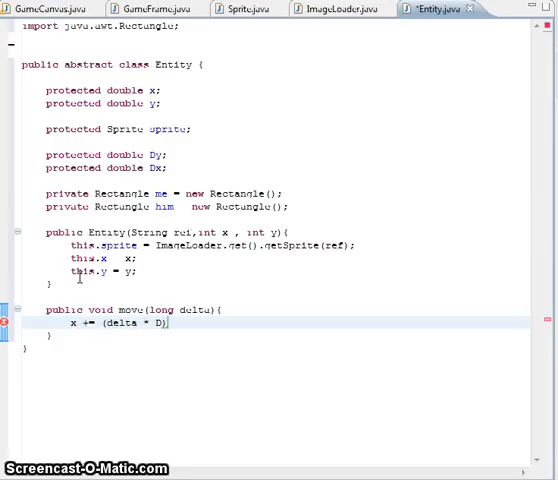
type("x")
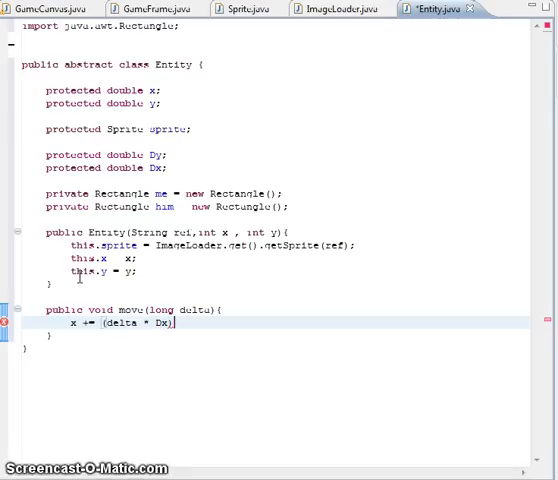
type("/100;")
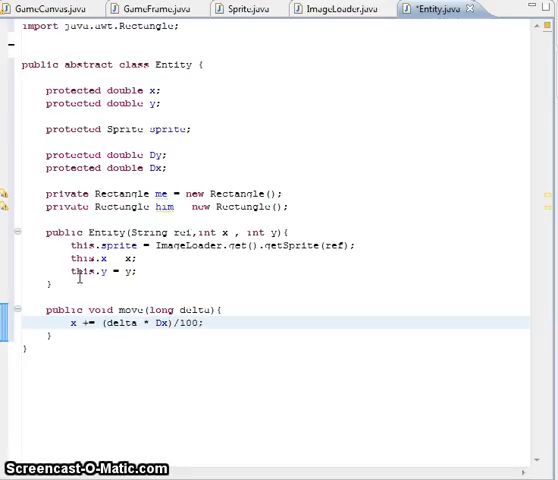
type("0")
type("y += (delta")
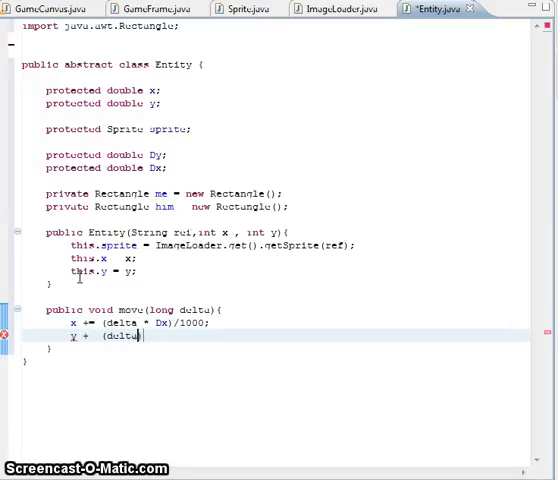
type("* Dy)")
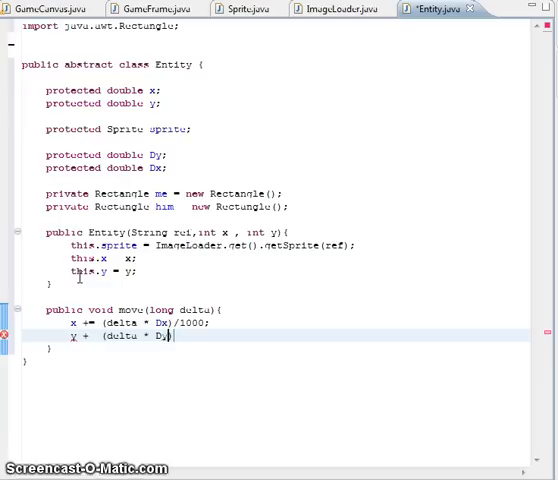
type("/1000;")
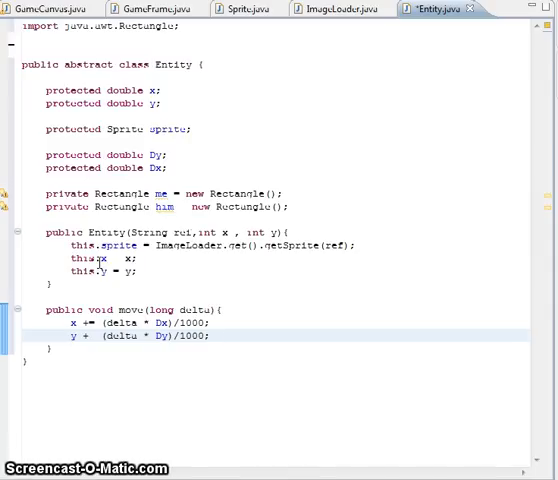
Write setHorizontalMovement(double dx) assigning this.Dx = dx
type("r")
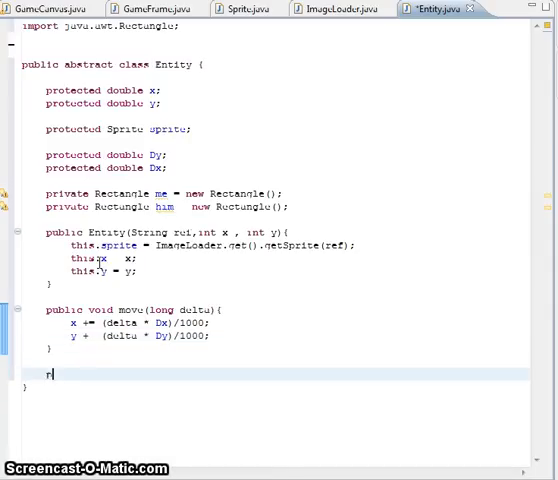
type("public void")
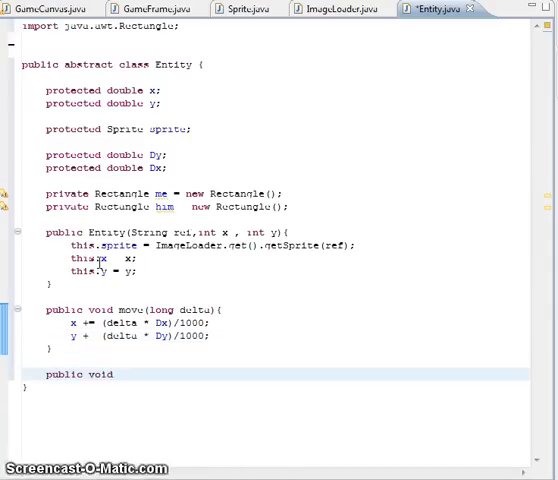
type("setH")
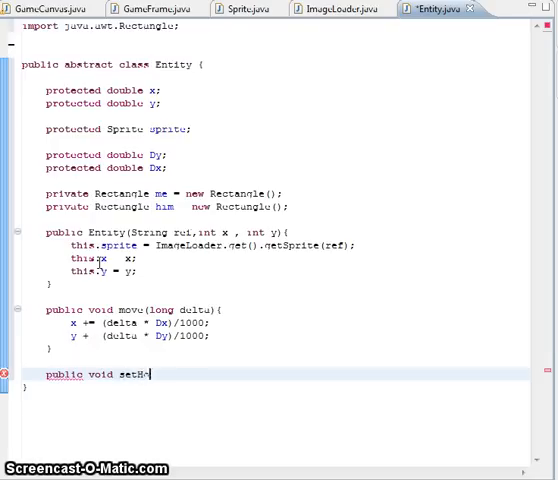
type("rizontal")
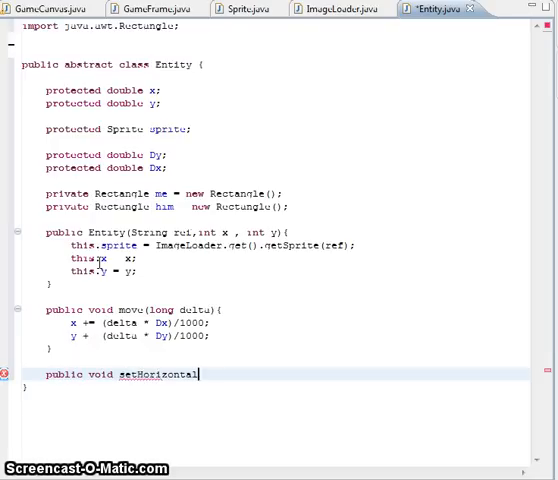
type("Movel")
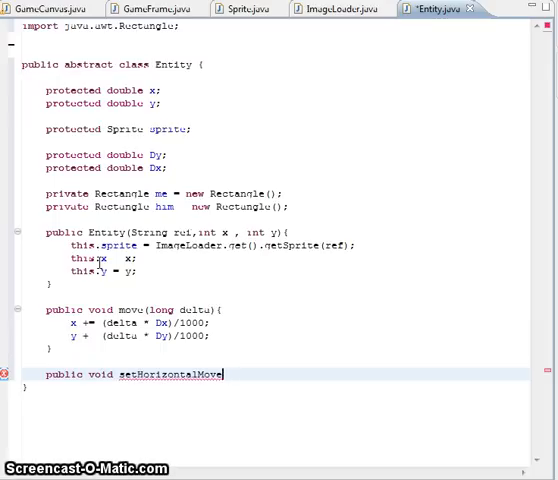
type("ment(doube dx){")
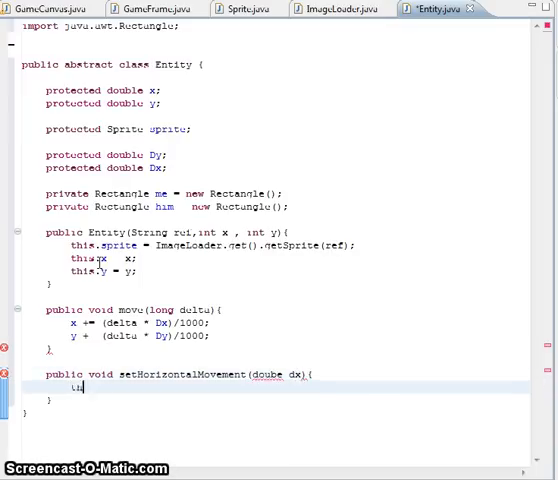
type("this.Dx.")
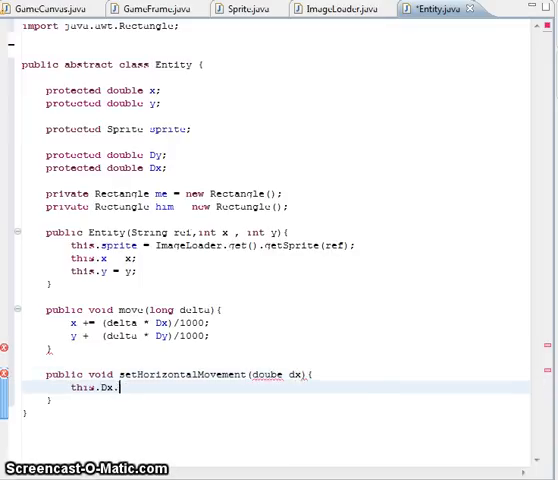
key("BackSpace")
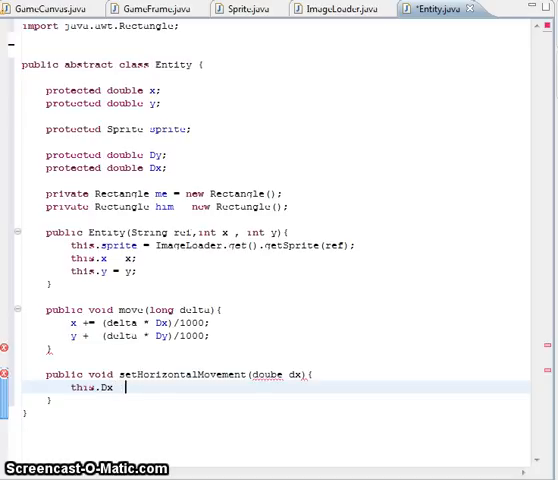
type("dx;")
type("public void ")
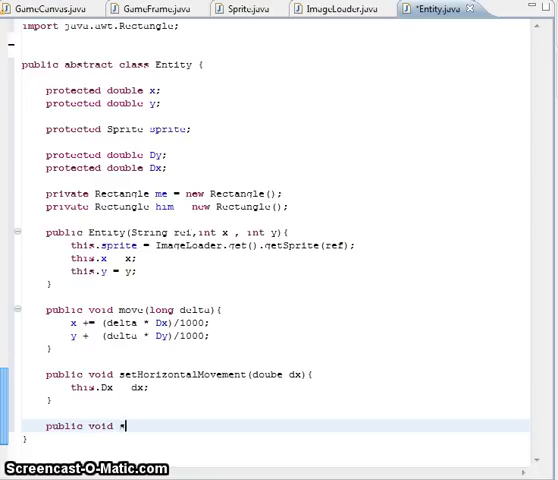
Begin the setVeritcalMovement(double dy) method signature
type("setVeritcal")
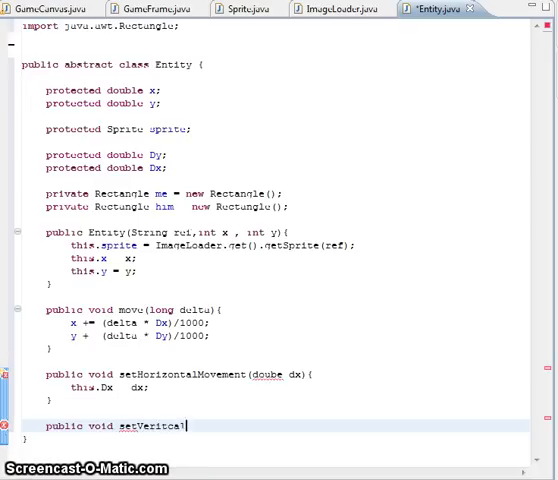
type("Movement()")
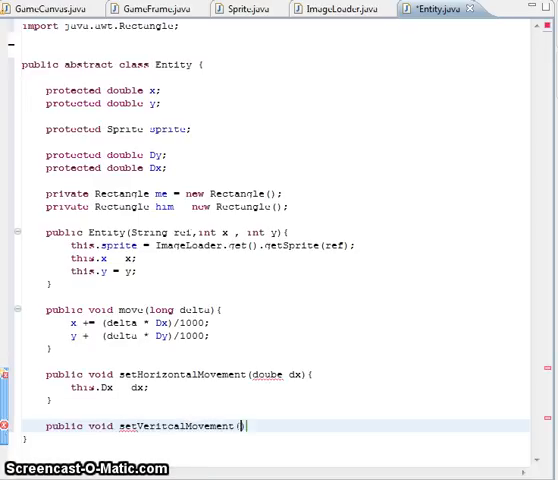
type("double")
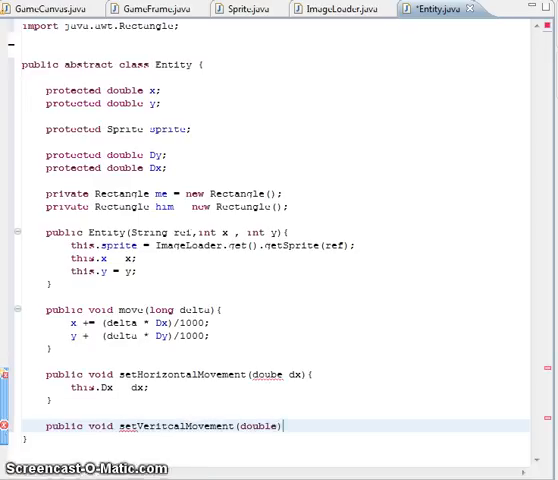
type("dy)")
type("public double getHorizontal")
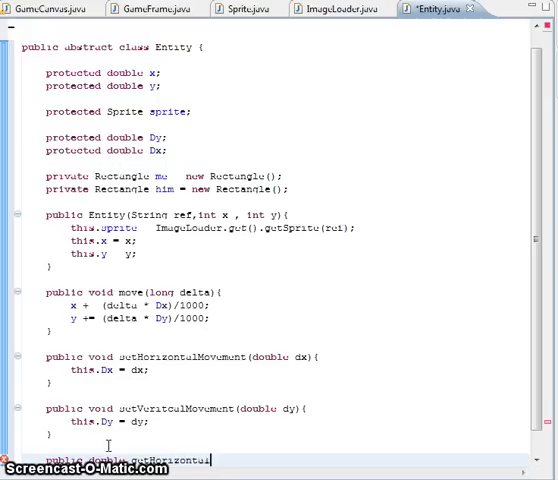
Finish setVeritcalMovement with this.Dy = dy and start typing getHorizontalMovement
type("Movement(){")
type("public void Draw(Graphics g){")
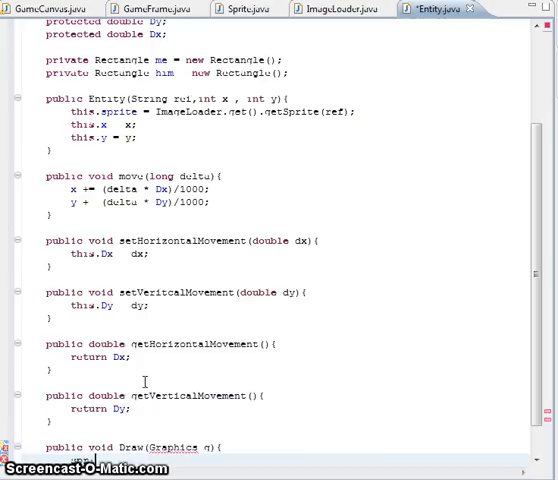
mouse_move(145, 388)
type("ite.Draw(g,(int) x,(int) y)")
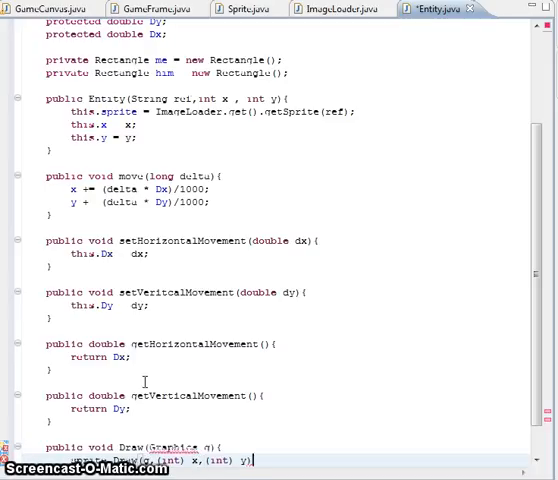
Write getters returning Dx and Dy, and Draw(Graphics g) calling sprite.Draw(g, (int) x, (int) y)
scroll("up", 3)
type(";")
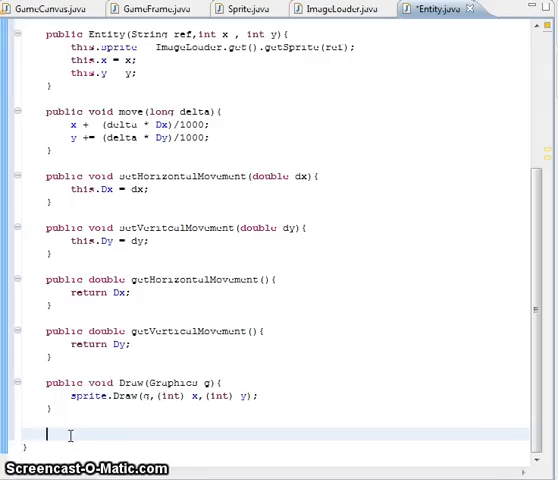
Write public int getX() returning (int) x and getY() returning (int) y
type("public int")
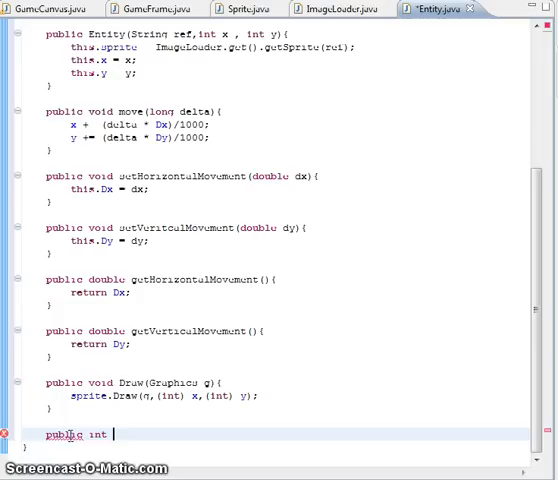
type("getX(){")
type("reutnr (int ")
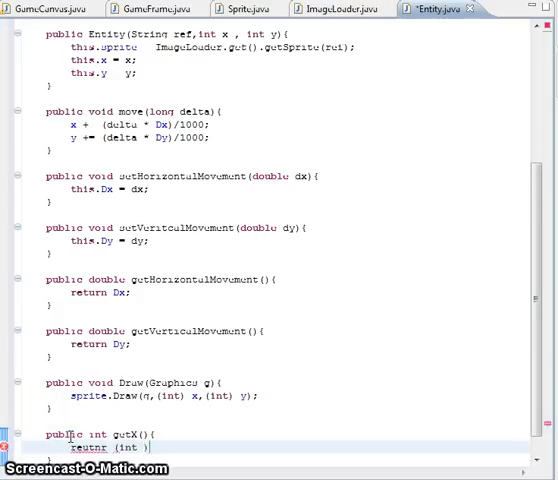
type("x;)")
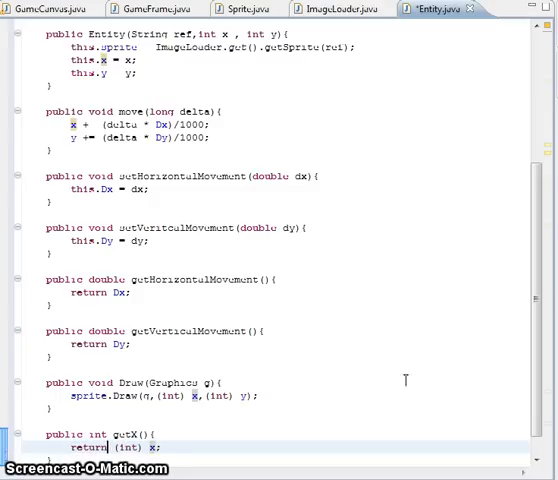
scroll("down", 3)
type("public boolean collidesWidth(")
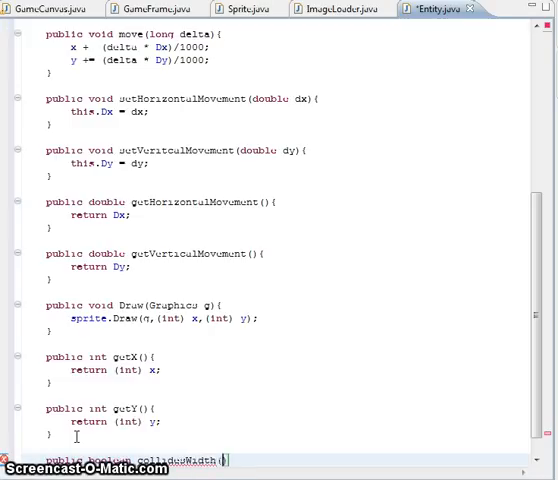
Start collidesWidth(Entity e), setting me's bounds from (int) x, (int) y and sprite size
type("Entity e")
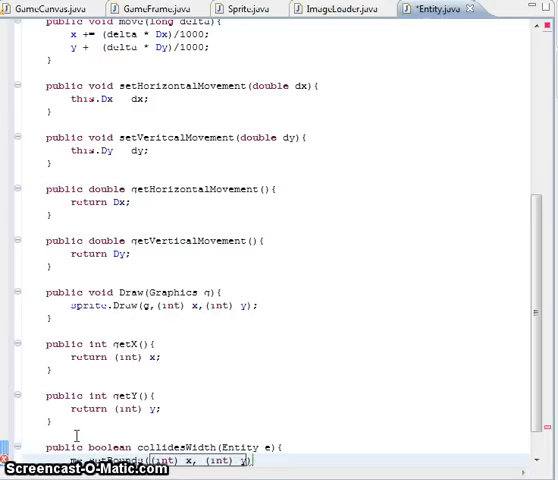
type("sprite.getWidth(")
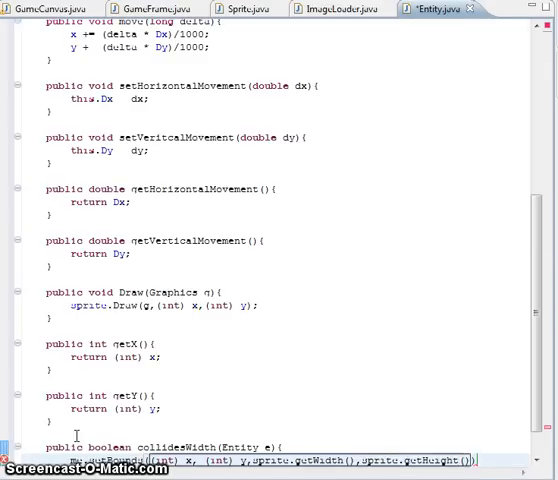
scroll("up", 3)
type("he.setBounds((int) e.x,(int) e.y, e.sprite.getWidth(),e.spri")
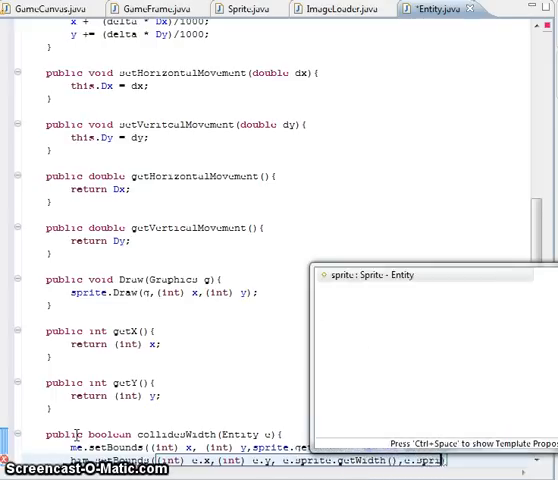
Set him's bounds from e's position and sprite size, then return me.intersects(him)
type(".getHeight());")
type("return me.intersects(")
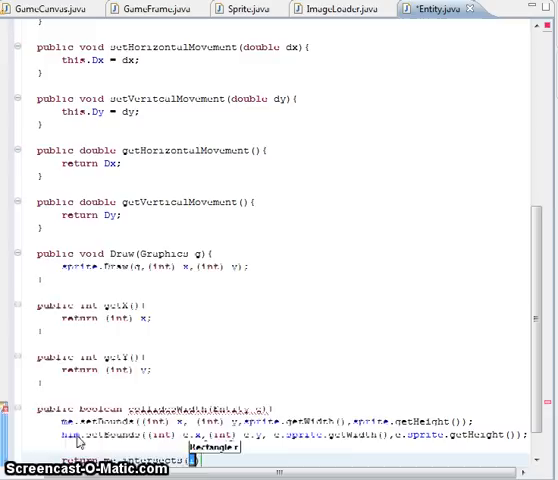
type("him);")
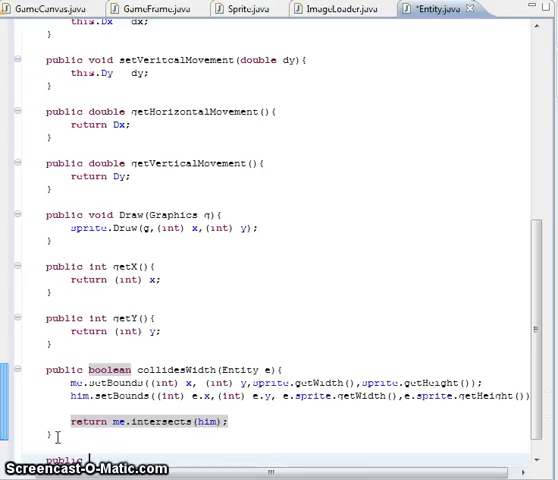
Type 'public abstract void CollidesWidth(Entity' below collidesWidth, leaving the parameter partly written
type("abstract")
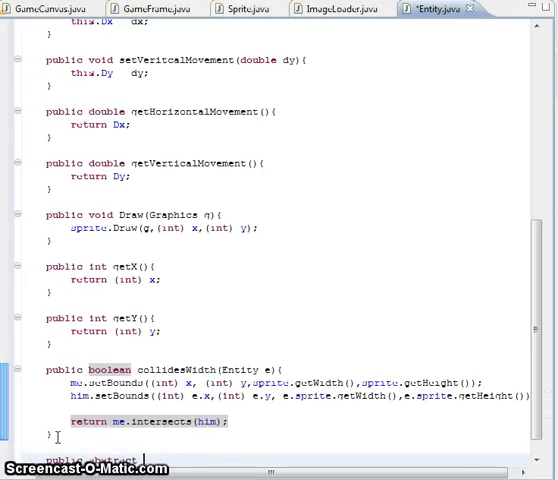
type("void CollidesWidt")
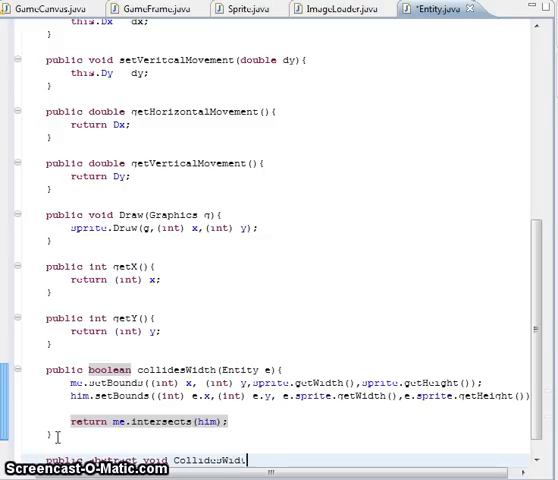
type("(En")
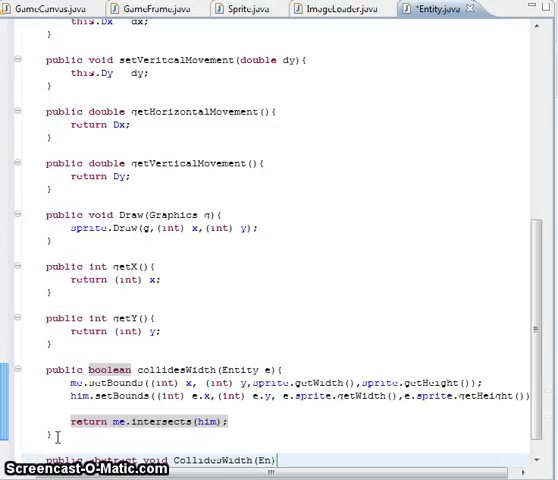